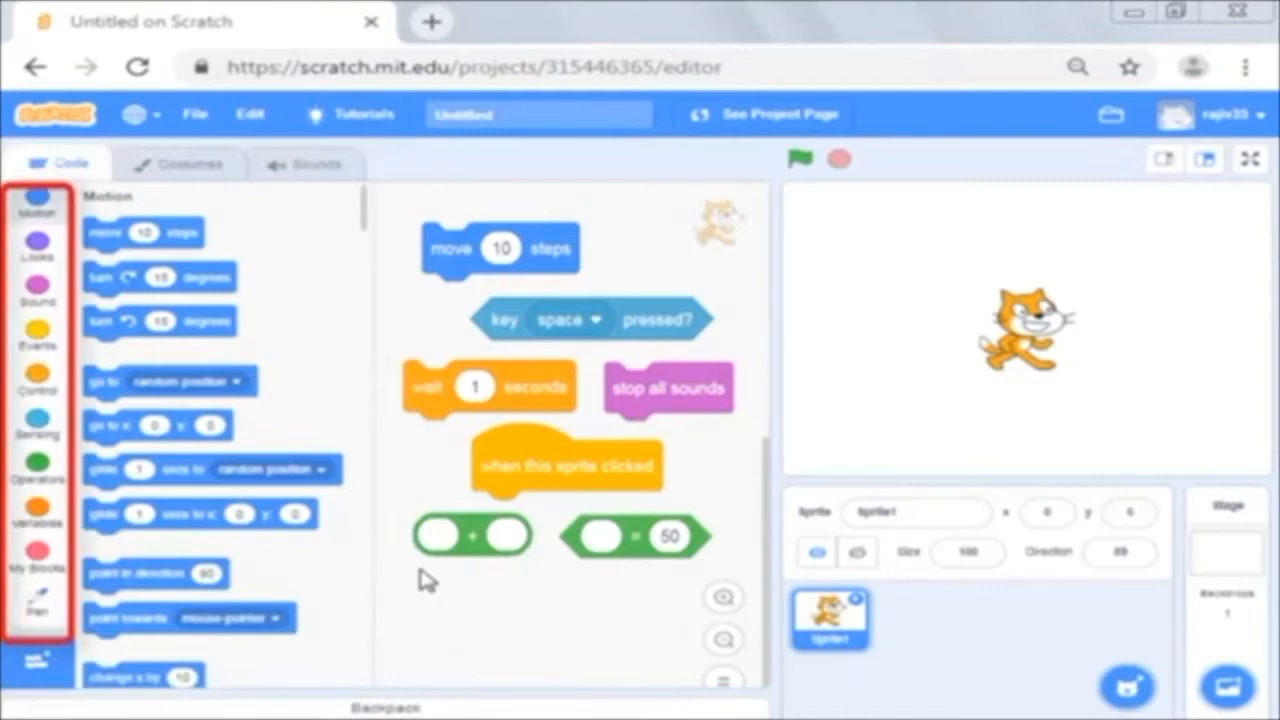
Step: Show the Motion, Looks and Sound block categories in the palette in turn
click(38, 200)
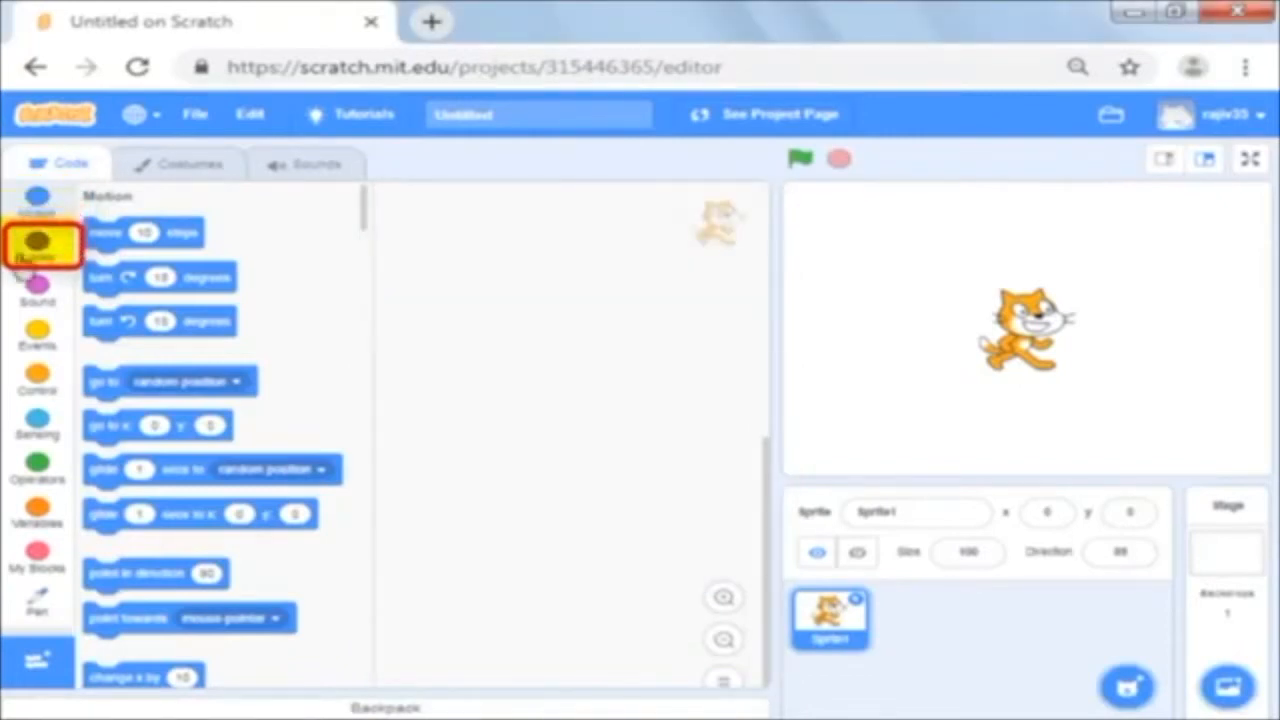
click(37, 240)
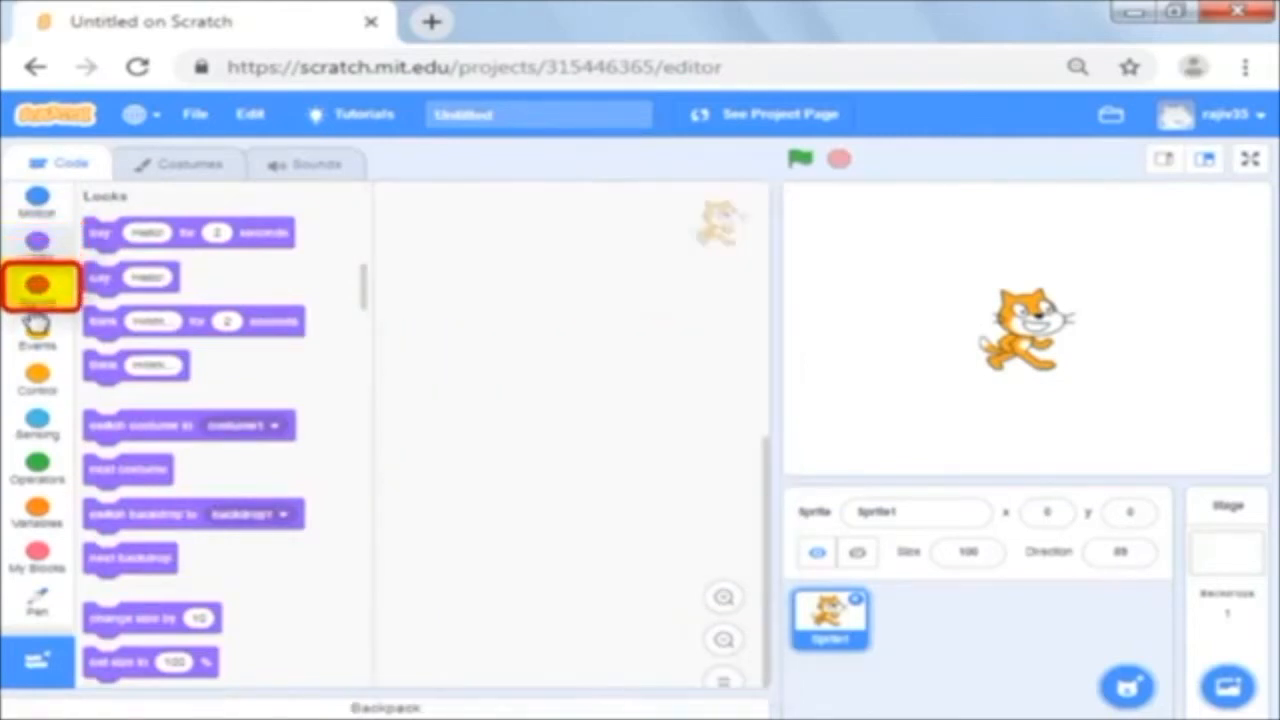
click(37, 290)
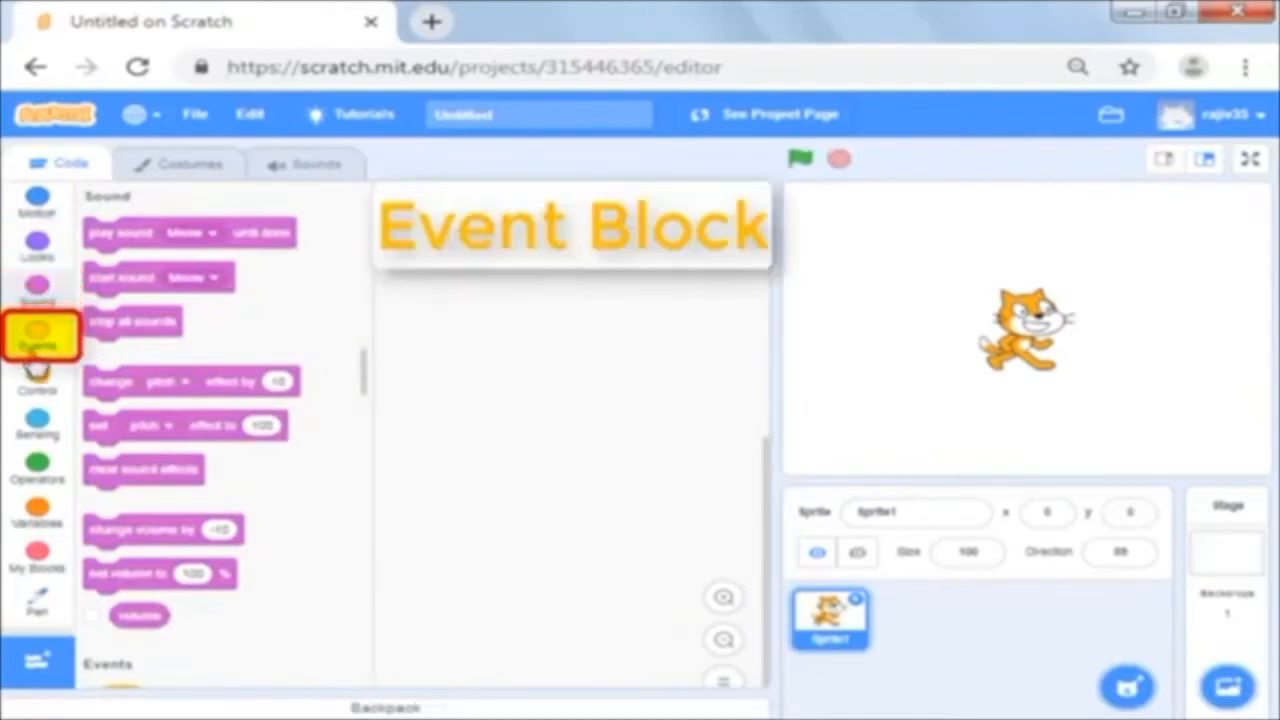
Step: Show the Events blocks, then the Control blocks, and scroll down the palette
click(37, 335)
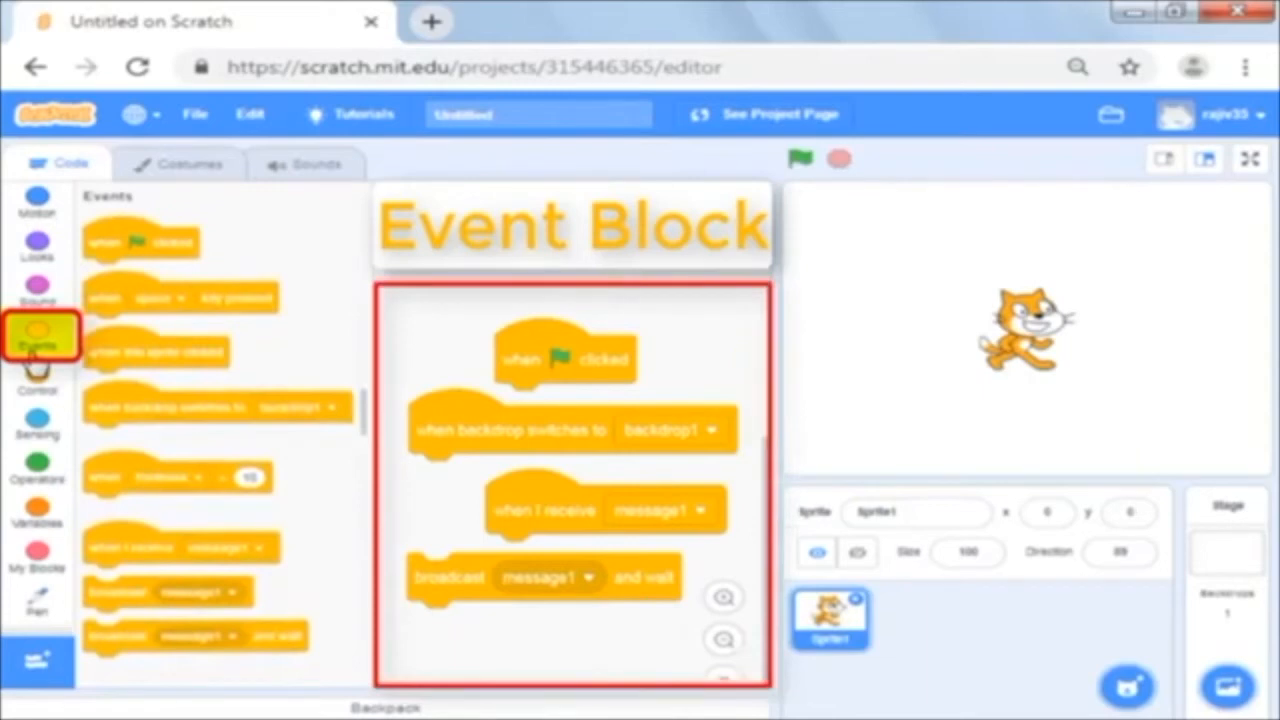
click(38, 370)
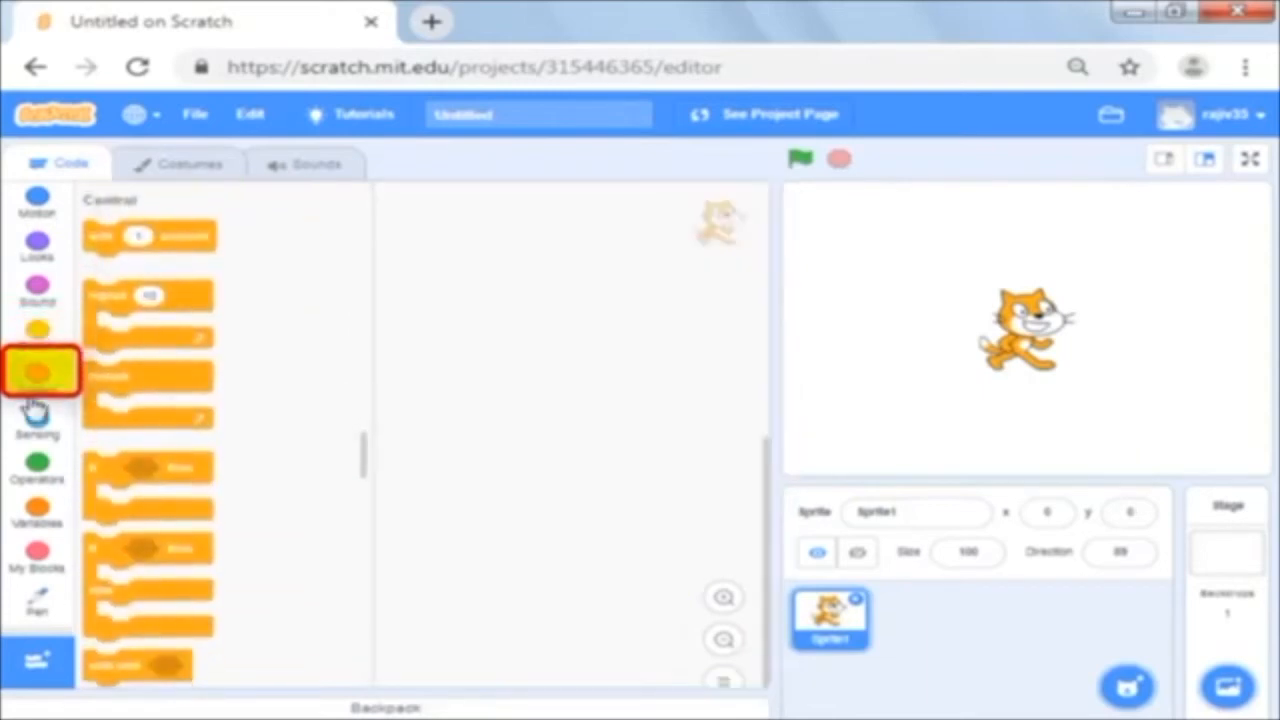
click(37, 375)
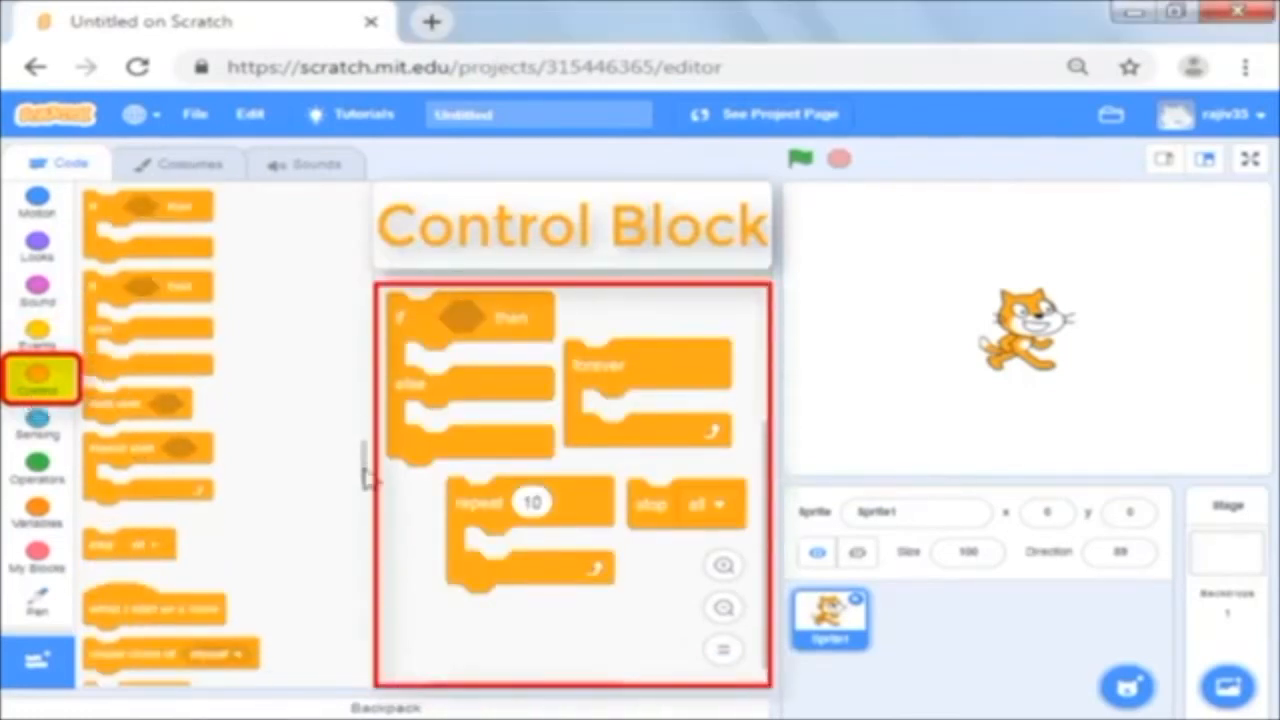
scroll(down, 3)
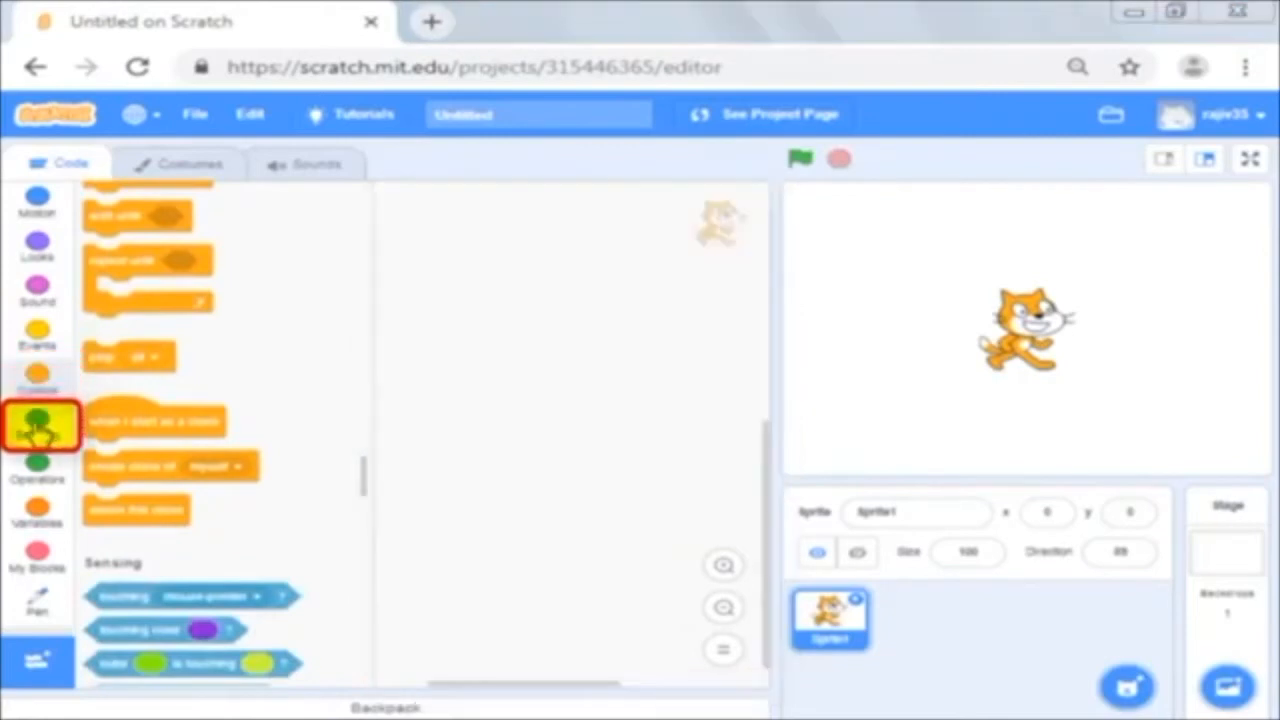
Step: Browse the Sensing category blocks, then jump back to the Motion blocks
click(37, 427)
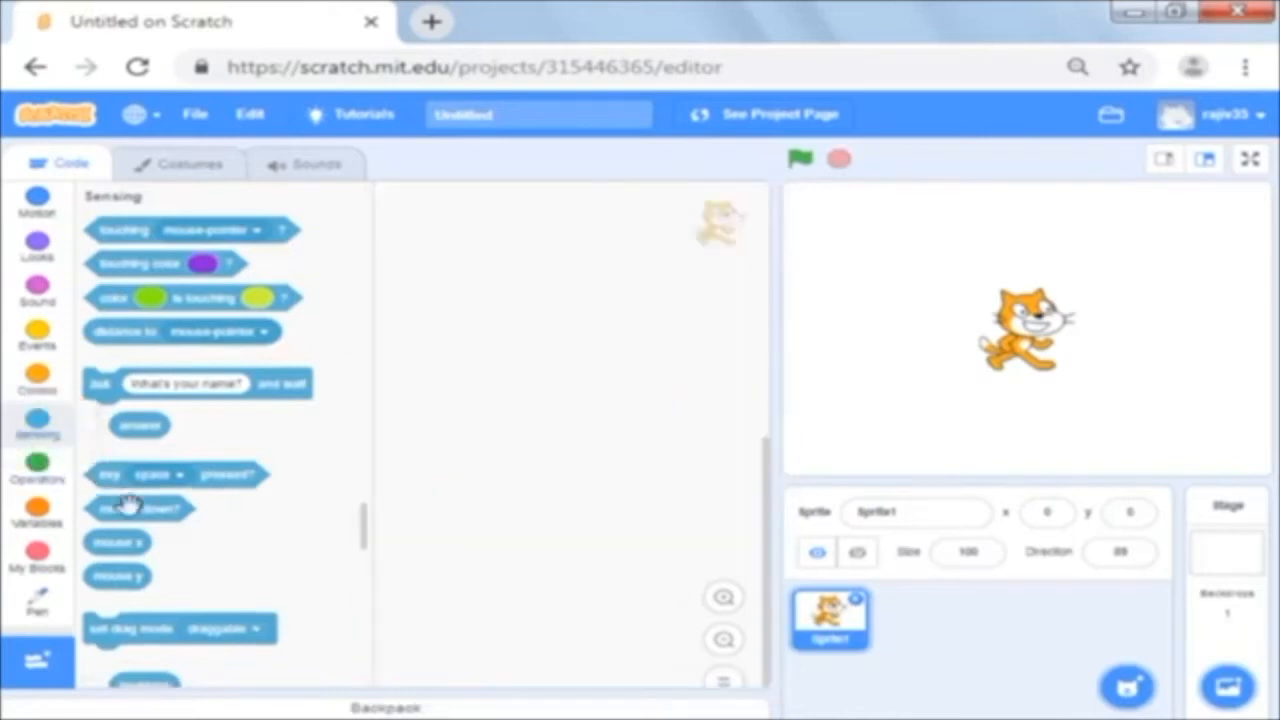
click(37, 595)
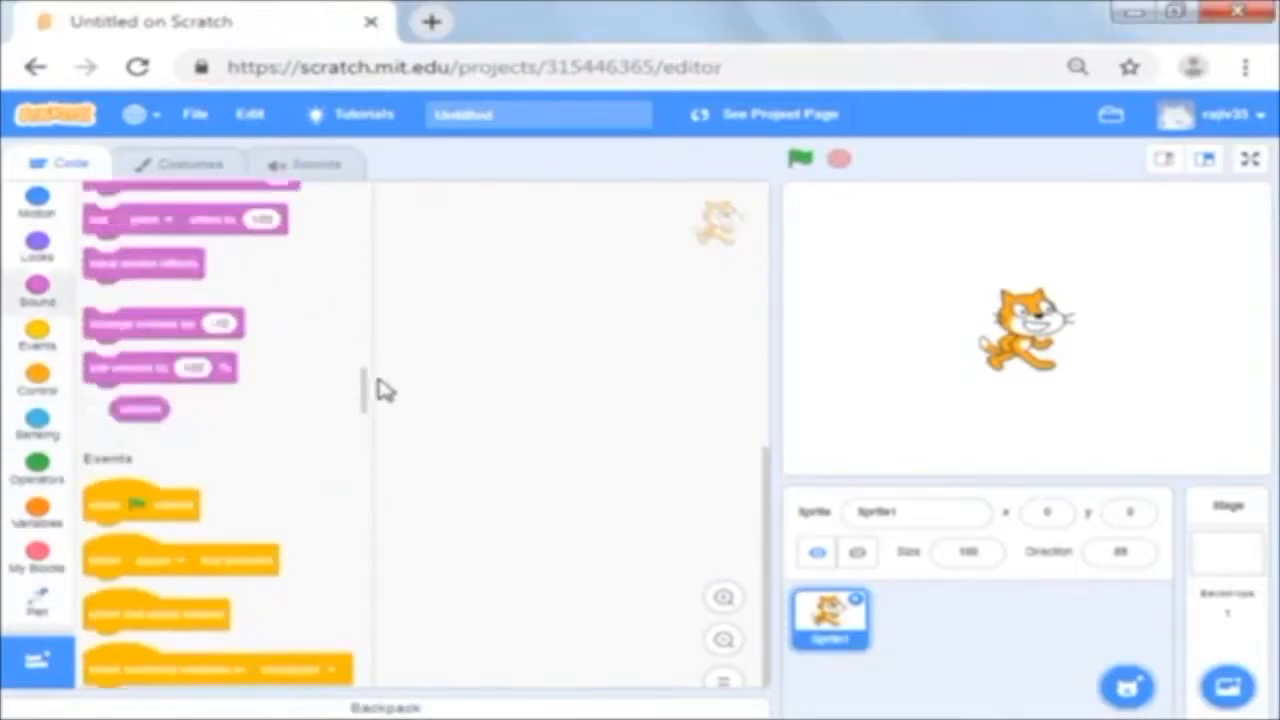
click(37, 200)
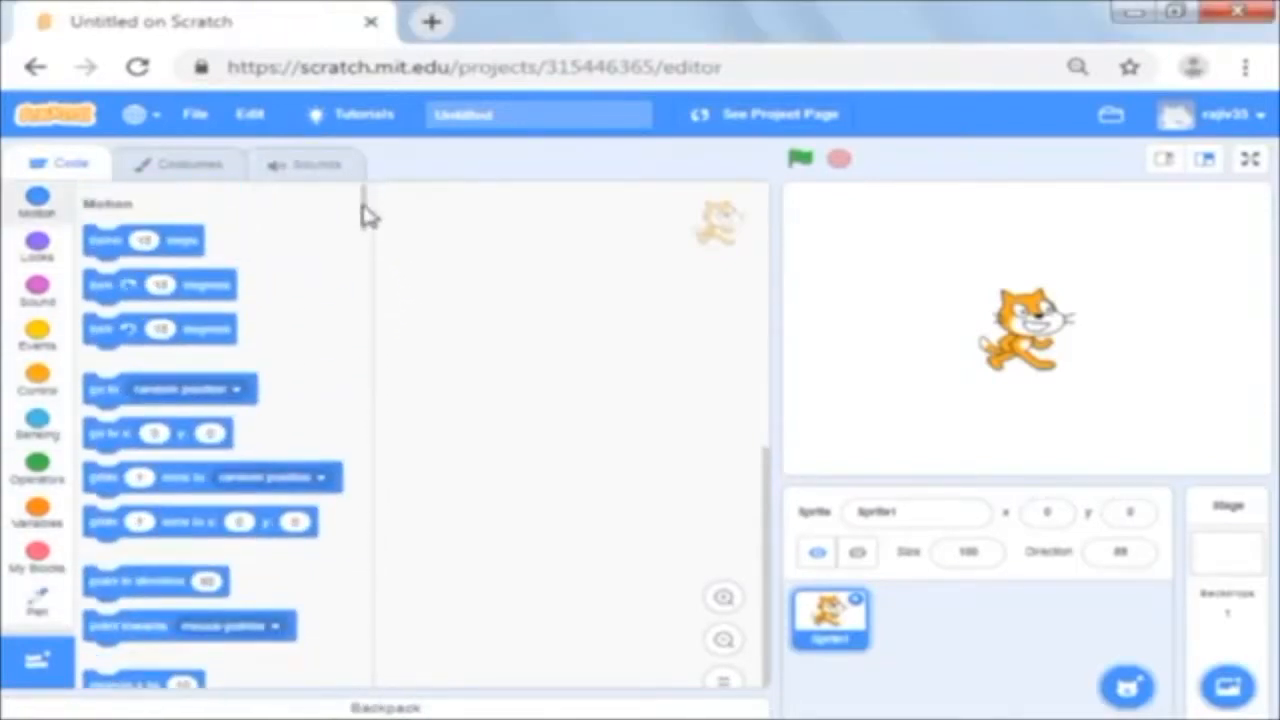
drag(142, 240, 505, 330)
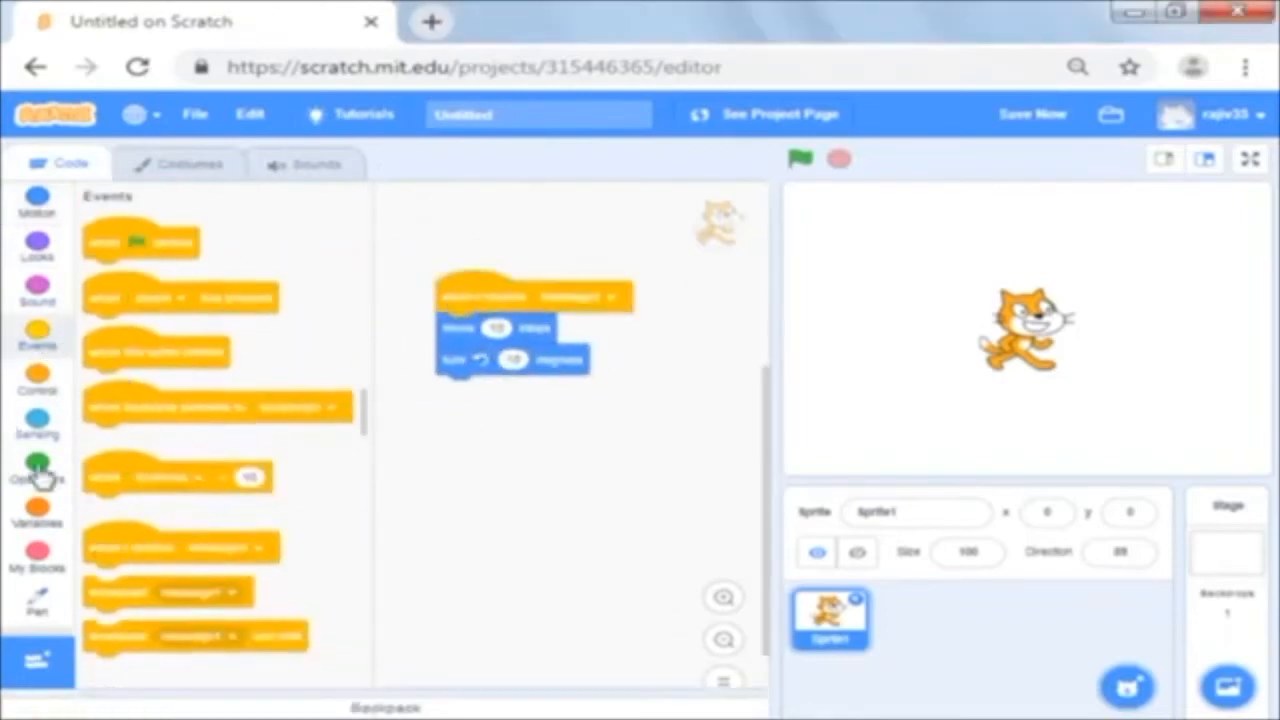
click(37, 200)
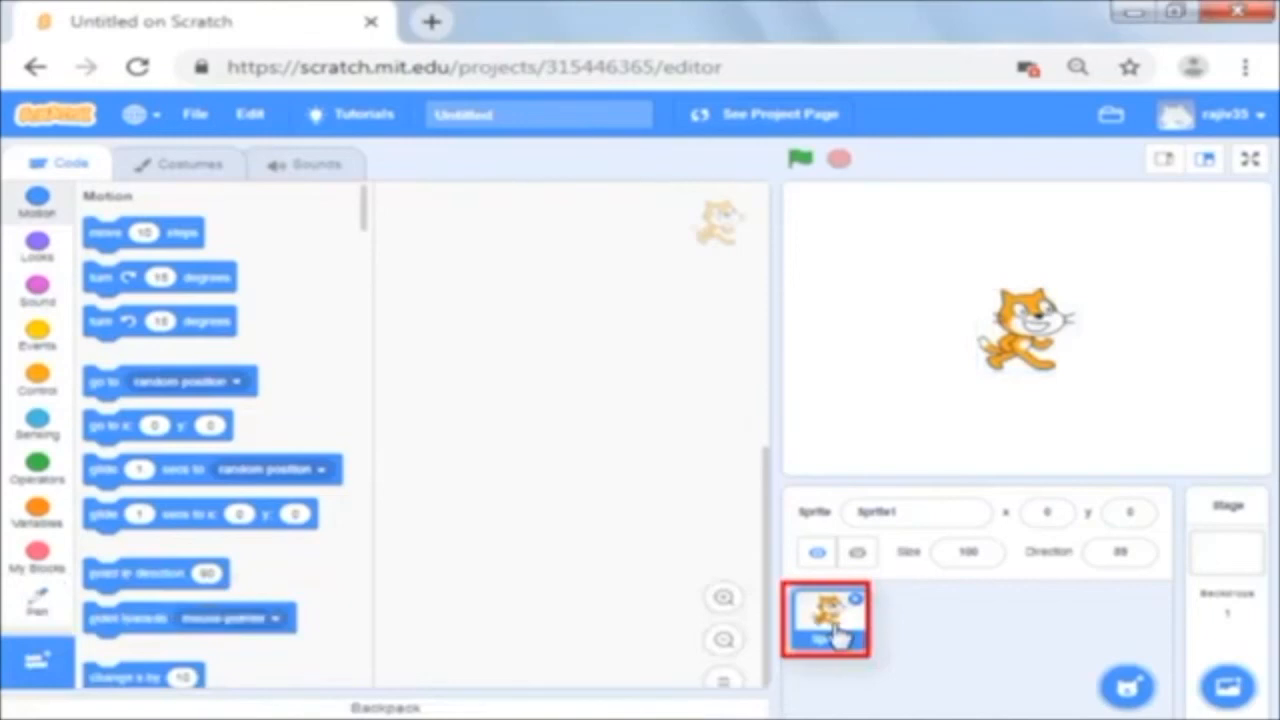
mouse_move(530, 540)
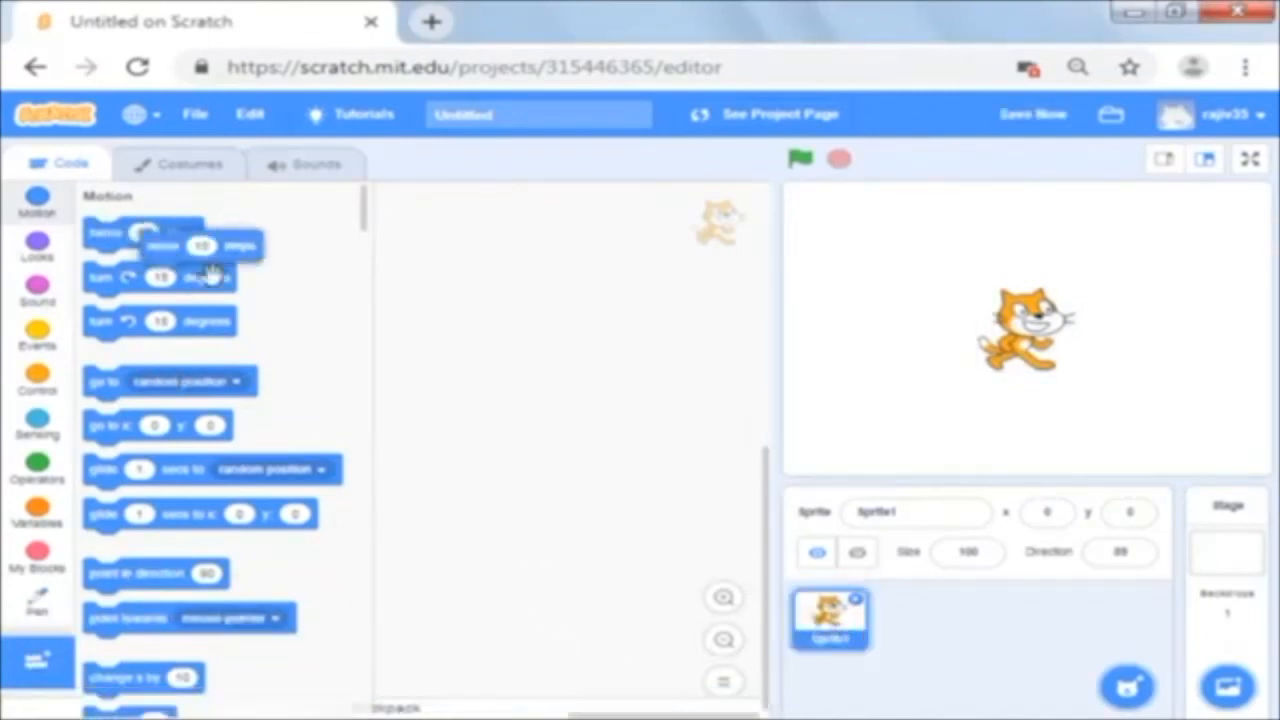
Step: Drop a 'move 10 steps' block into Sprite1's script and run it, moving the cat to x 10
drag(145, 245, 552, 342)
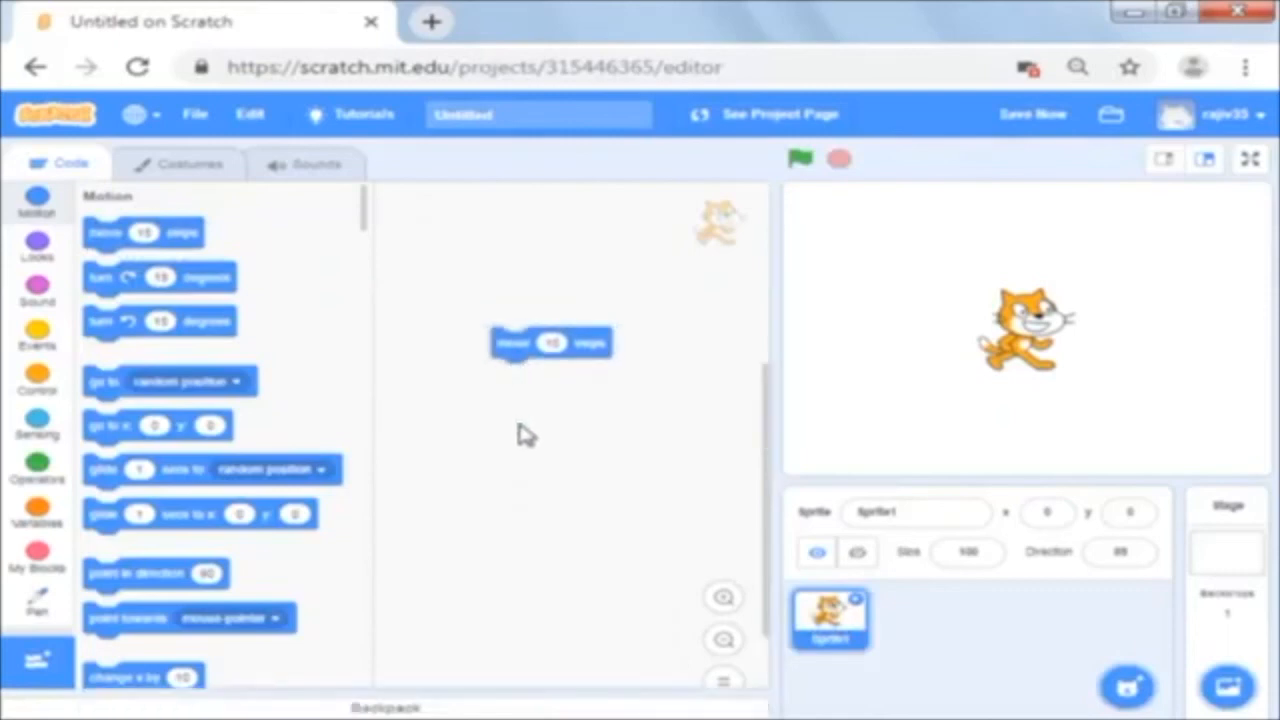
click(552, 343)
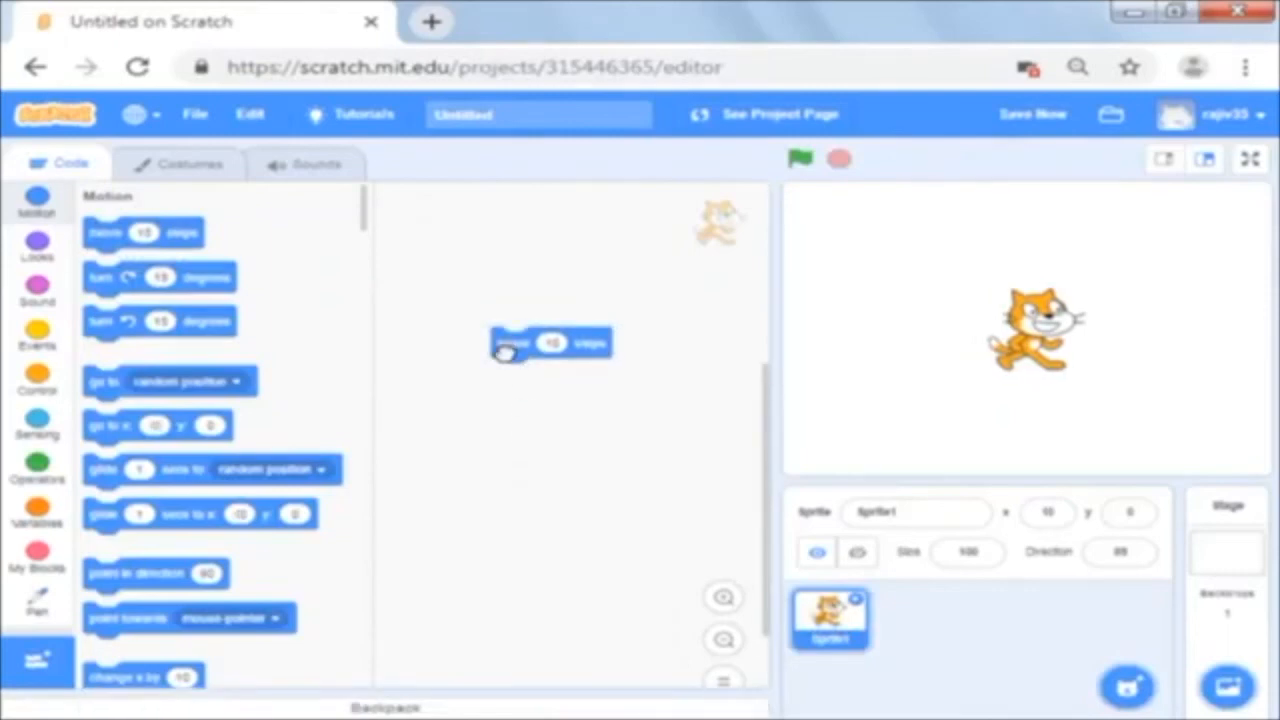